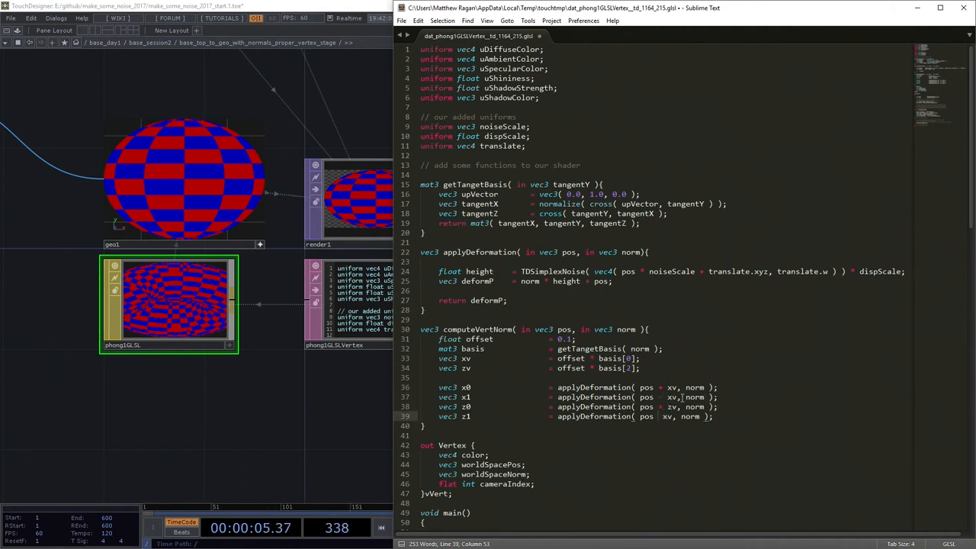
pyautogui.write('return cross(')
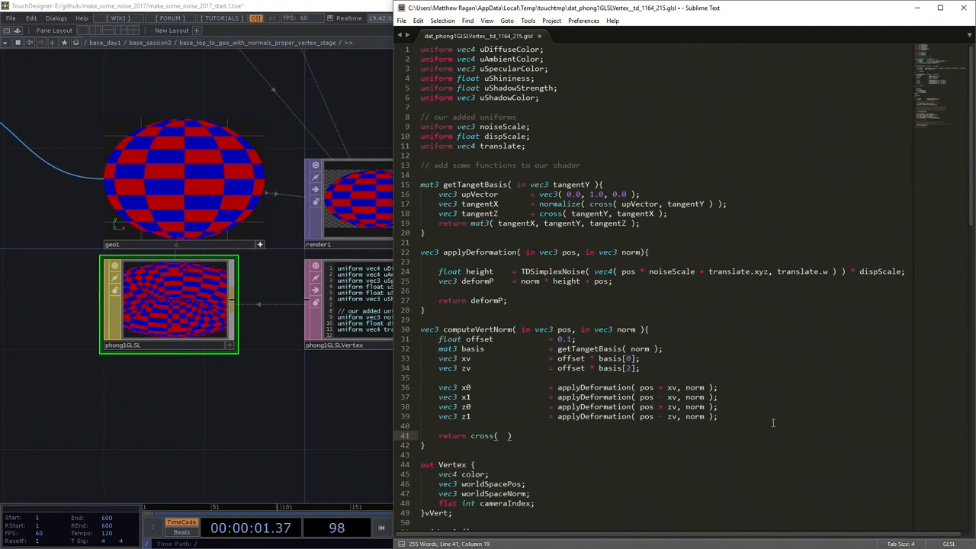
pyautogui.write('x1 - x0, z1 -')
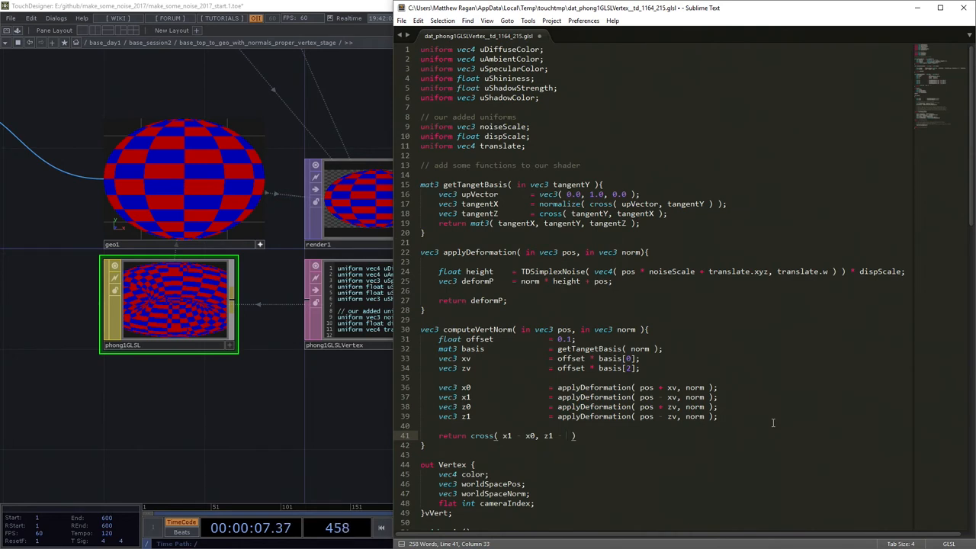